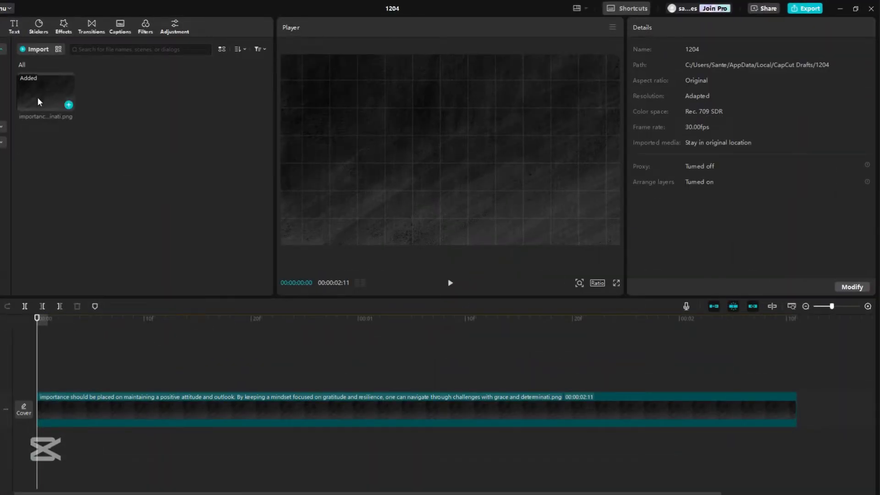
Add a Default text clip reading 0 over the background and set its font to Rubik
left_click(14, 25)
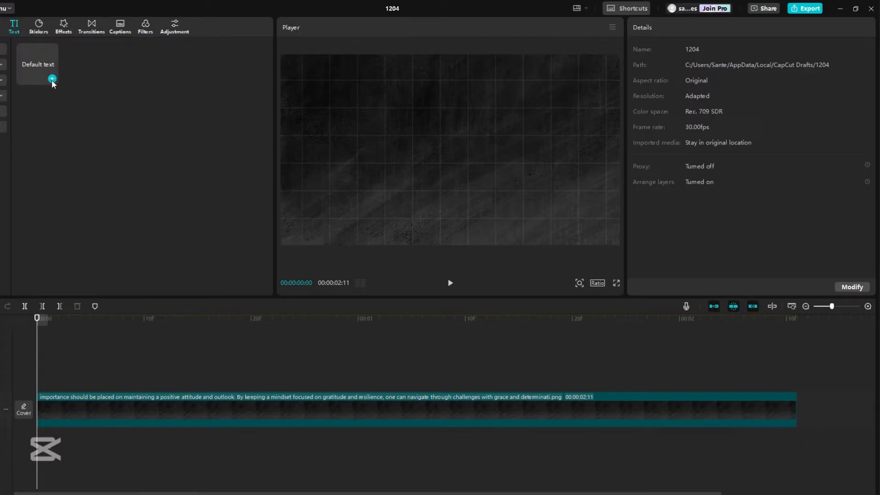
left_click(51, 79)
type("0")
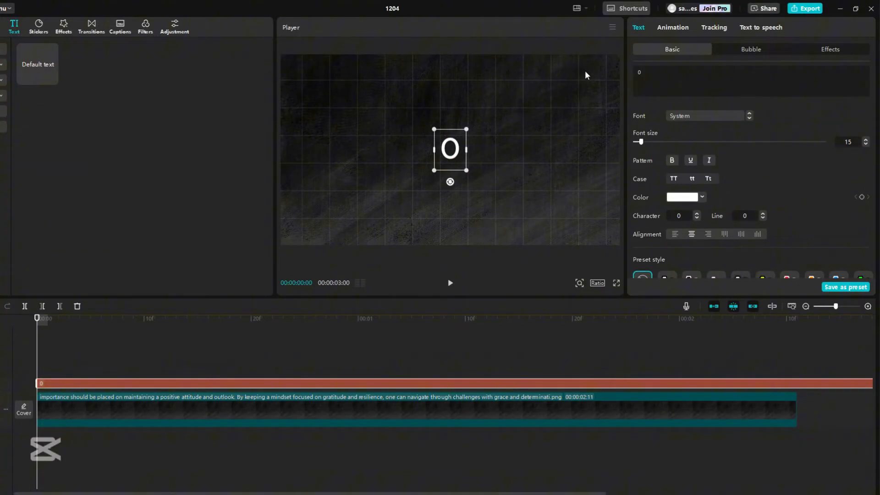
left_click(704, 116)
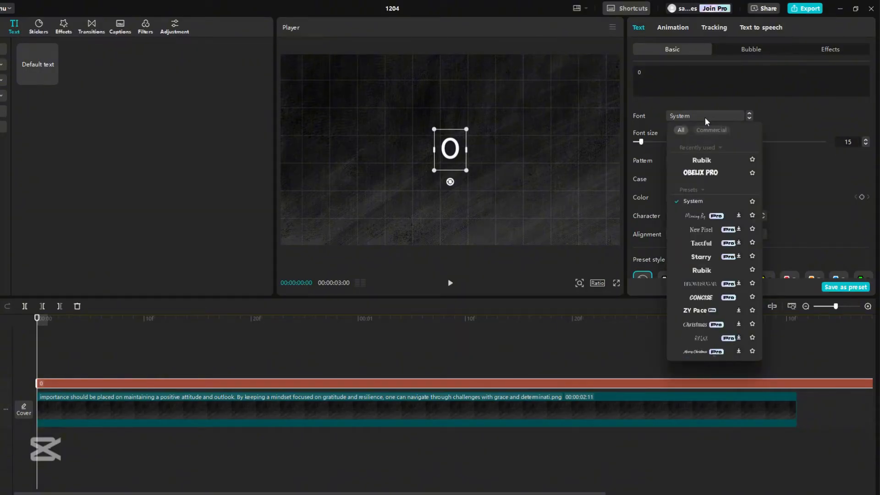
left_click(672, 27)
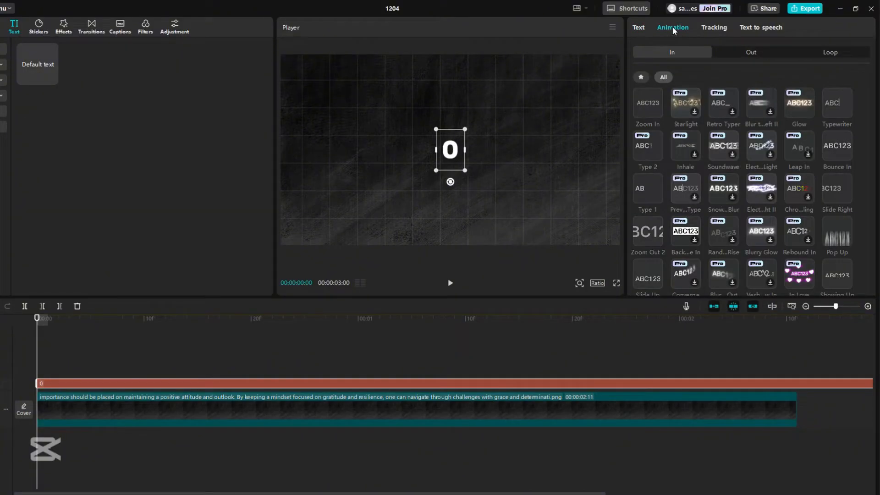
Trim the 0 text clip to a few frames at the start of the timeline
left_click(836, 231)
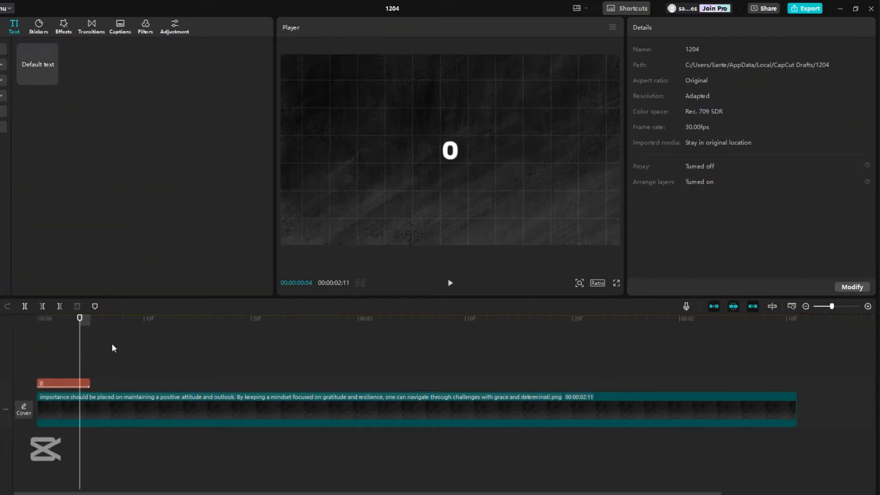
Duplicate the text clip into a counting row with values 250, 2358, 9... up to 10000
left_click(63, 383)
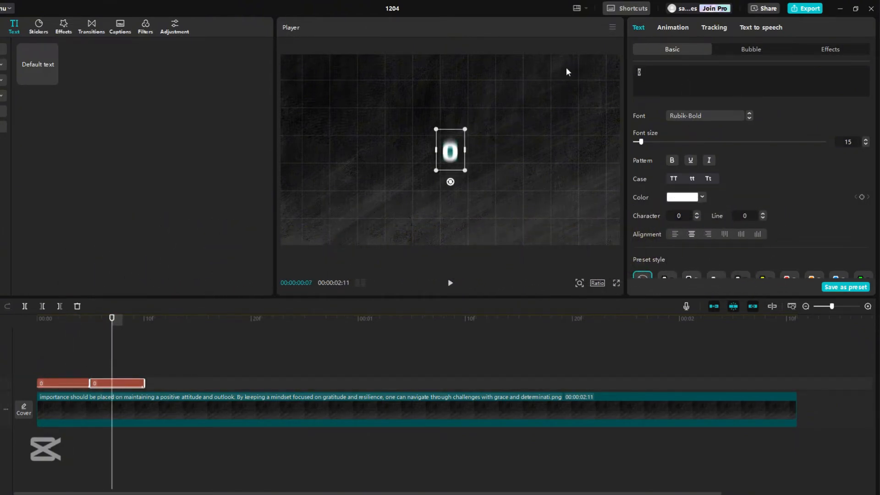
type("250")
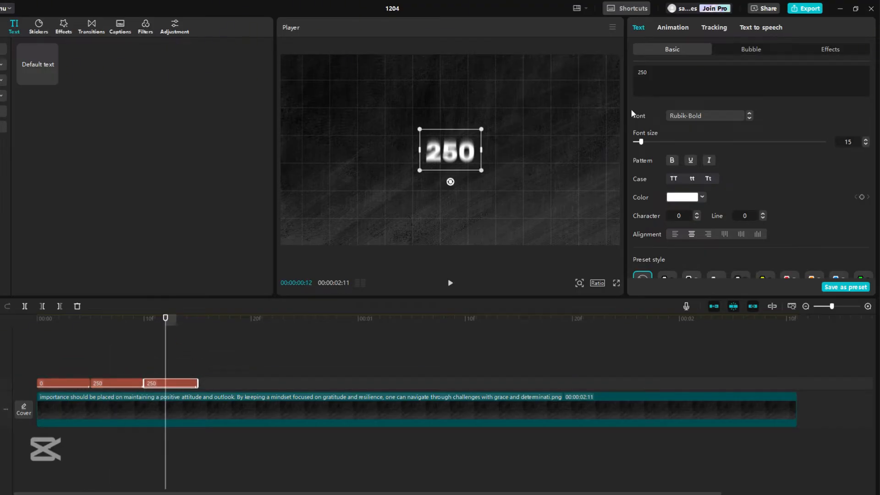
type("2358")
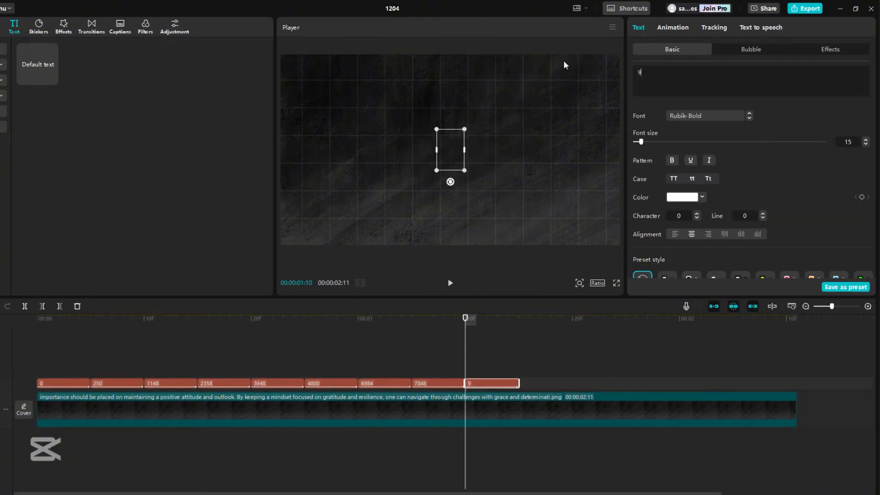
type("9")
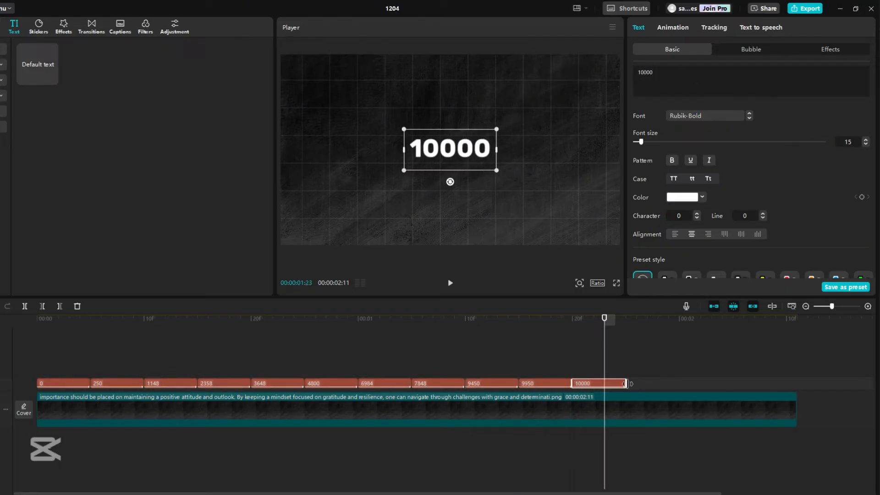
Play back the counting sequence, then colour all the numbers green (hex 31F900)
left_click(368, 319)
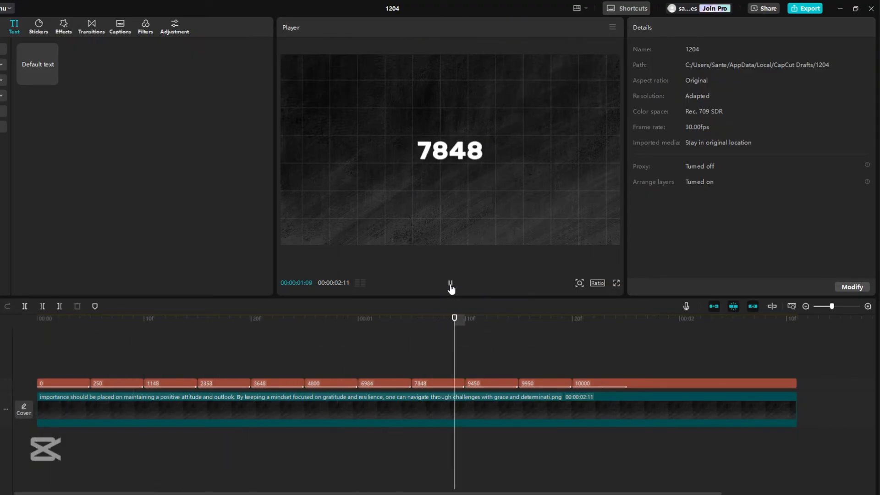
left_click(712, 318)
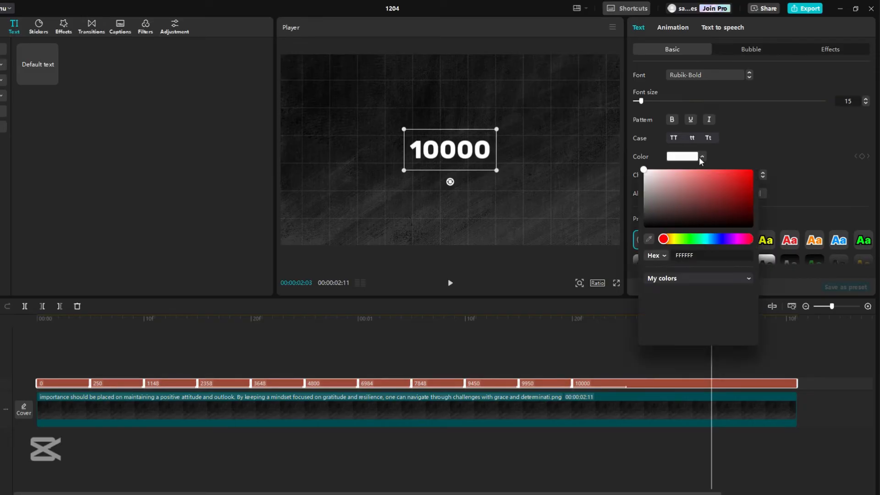
left_click(693, 239)
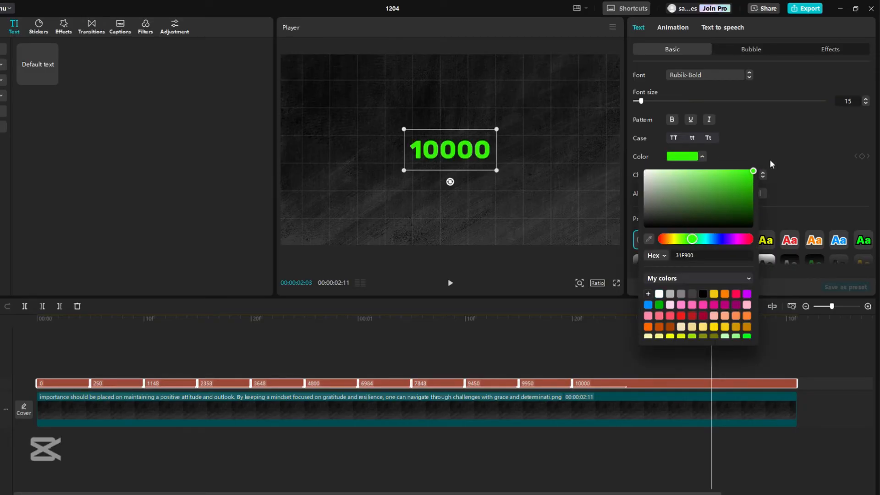